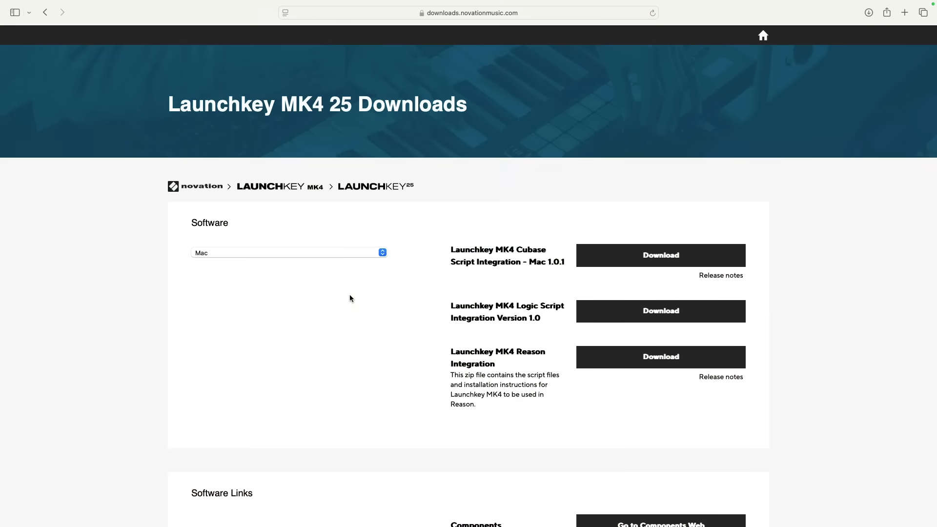
{"action": "mouse_move", "coordinate": [636, 318]}
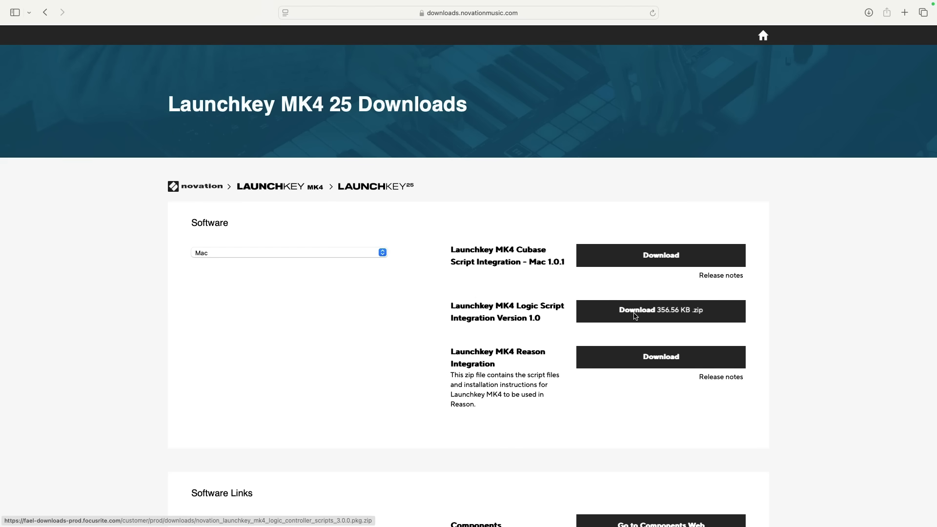
Download the Launchkey MK4 Logic Script Integration package and launch its installer from Downloads
{"action": "left_click", "coordinate": [661, 311]}
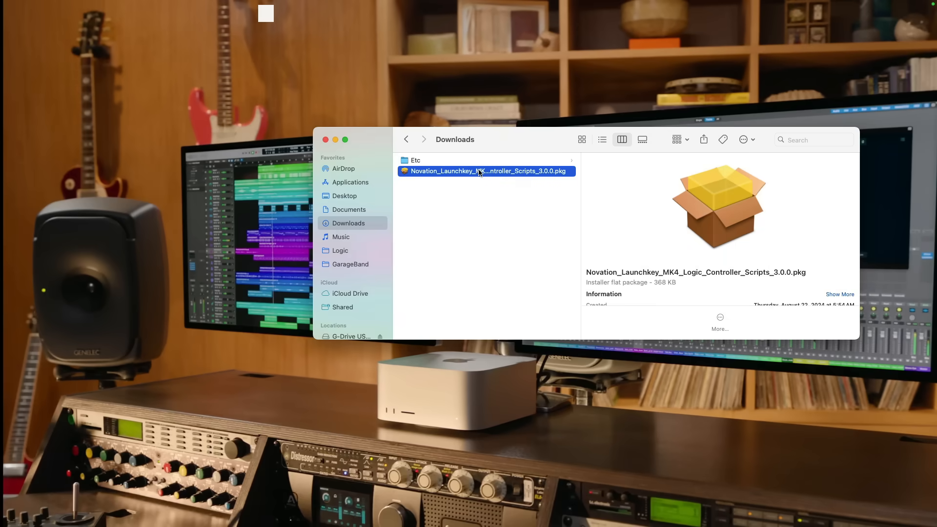
{"action": "double_click", "coordinate": [485, 171]}
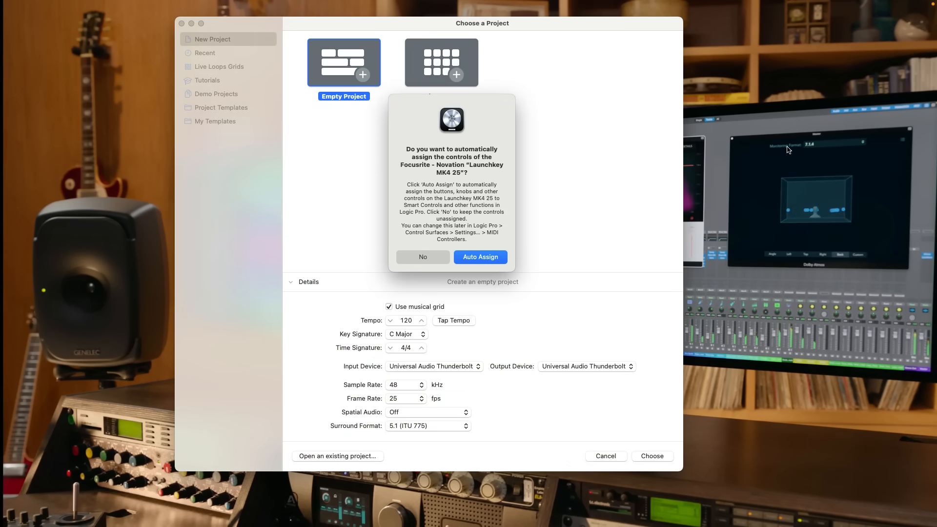
Accept Auto Assign for the Launchkey MK4 25 controls in Logic Pro
{"action": "left_click", "coordinate": [480, 256]}
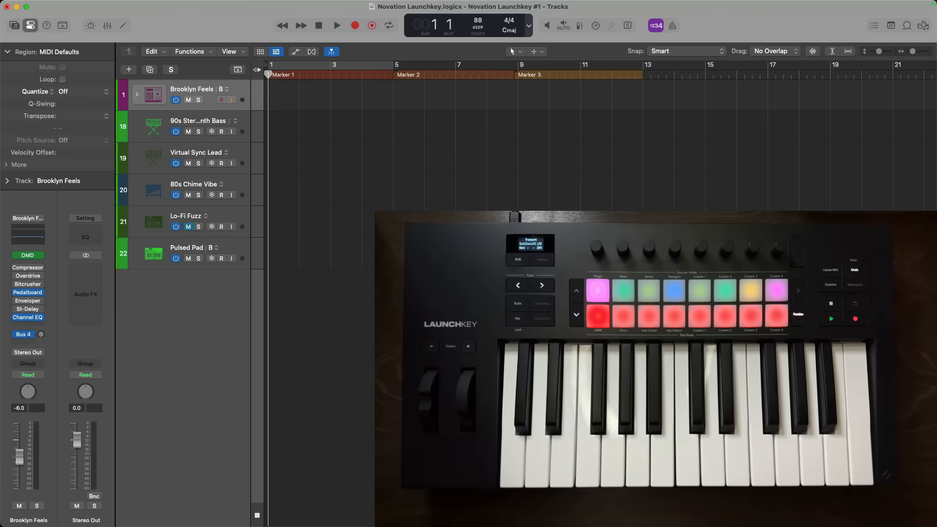